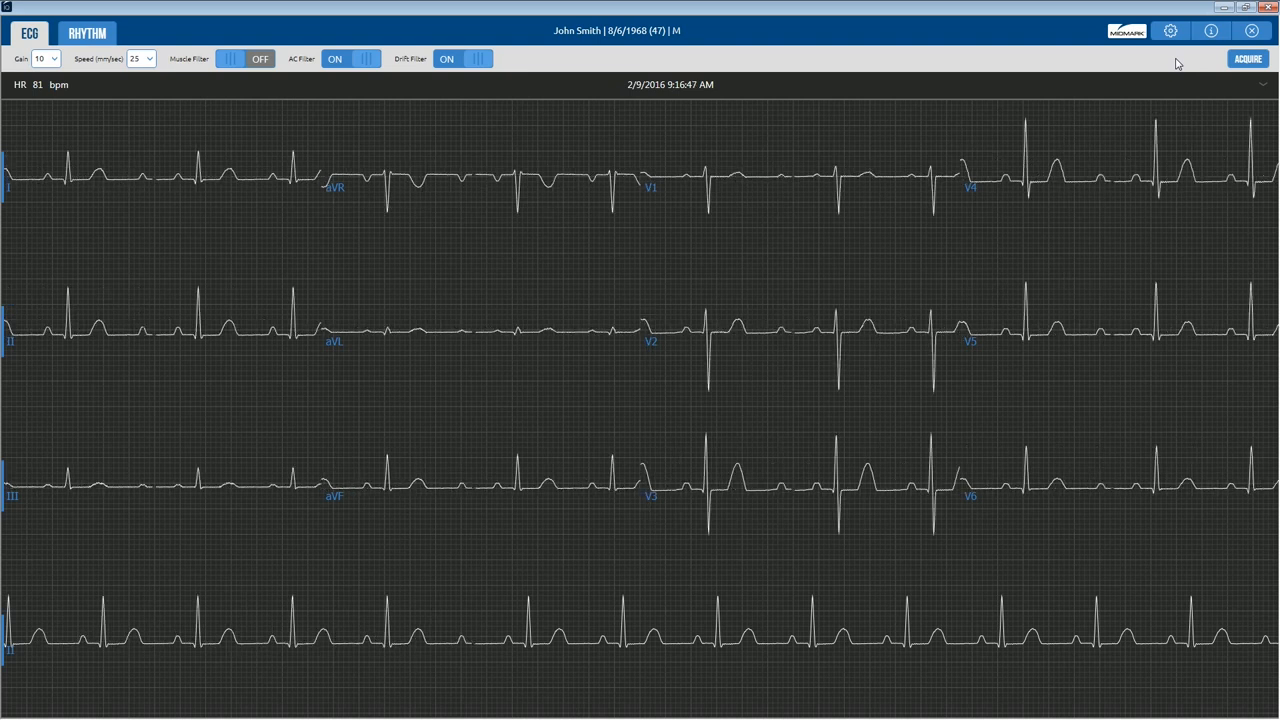
# Step: Acquire the 12-lead ECG, producing a Sinus Rhythm, within-normal-limits report with measurements
pyautogui.click(1248, 58)
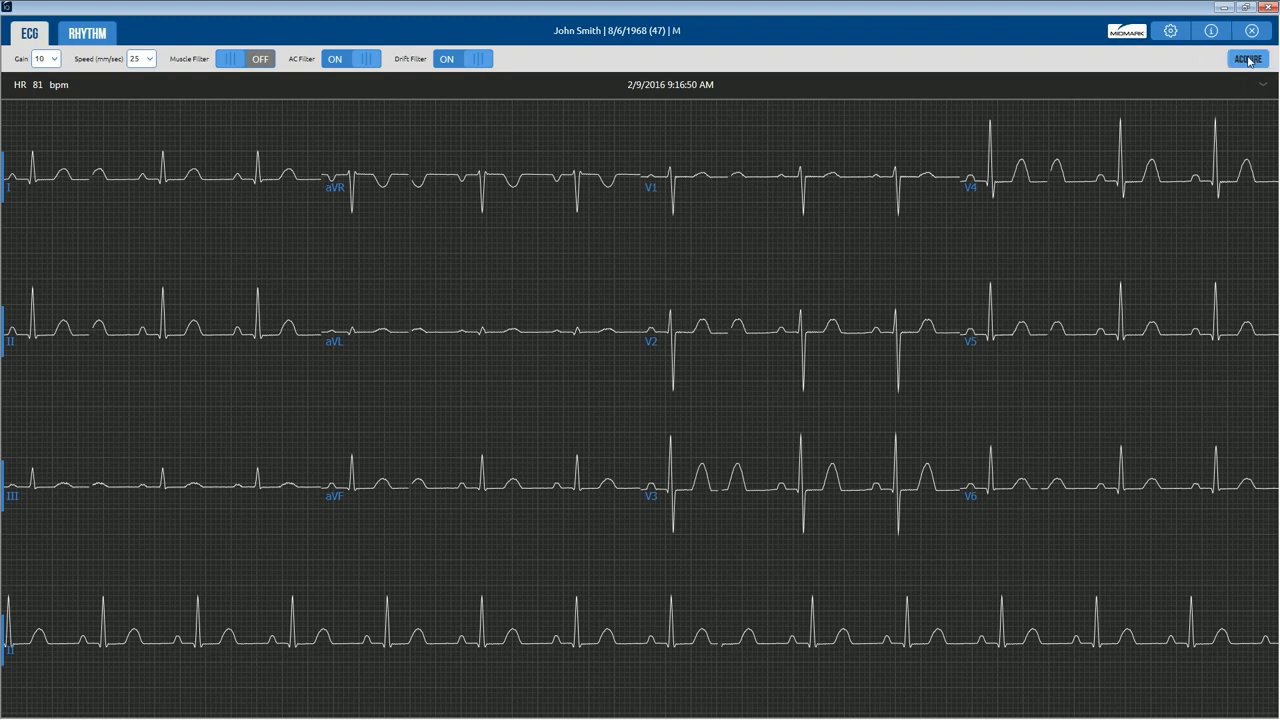
pyautogui.click(1248, 60)
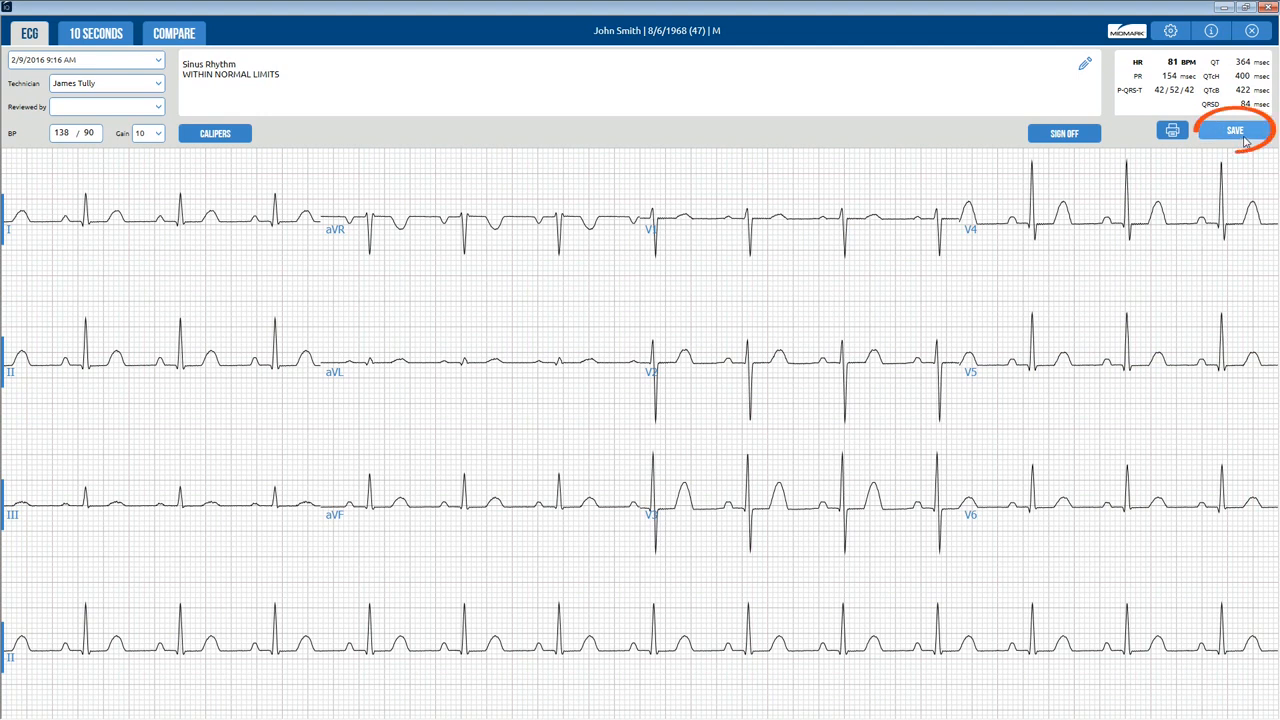
pyautogui.moveTo(1252, 32)
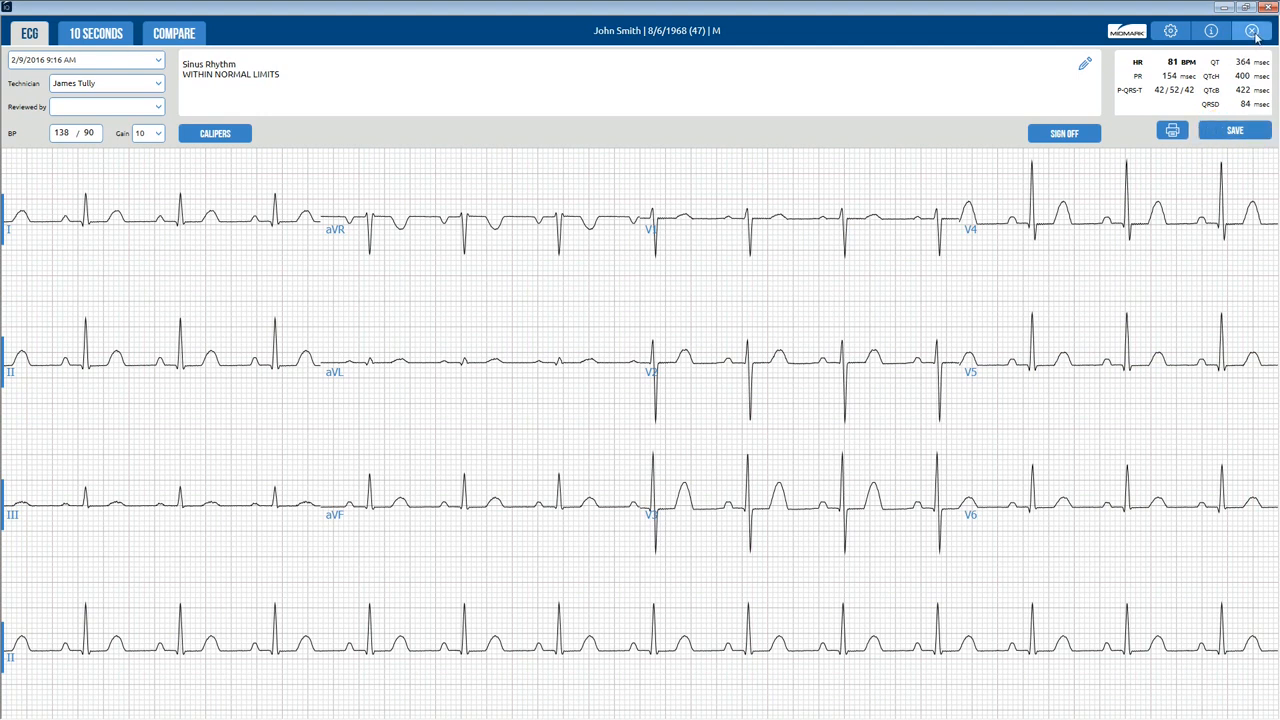
# Step: Save the acquired report and choose Retest in the save prompt
pyautogui.click(1252, 30)
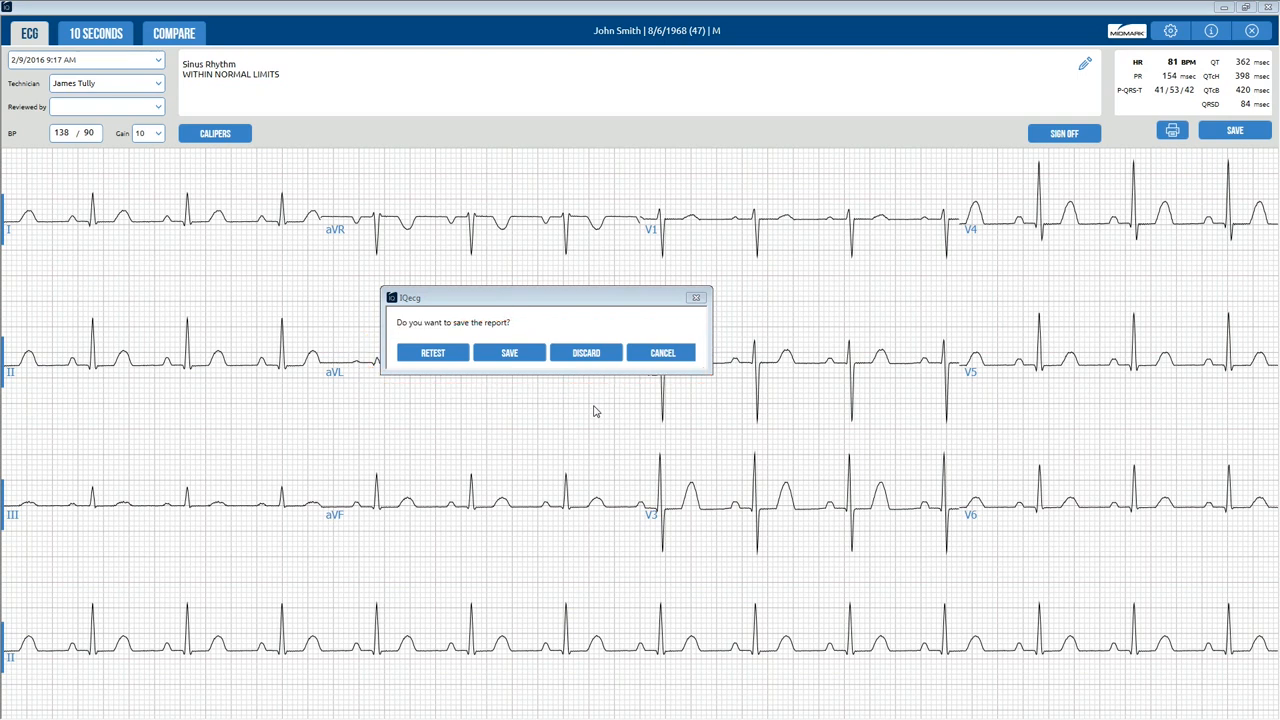
pyautogui.click(432, 352)
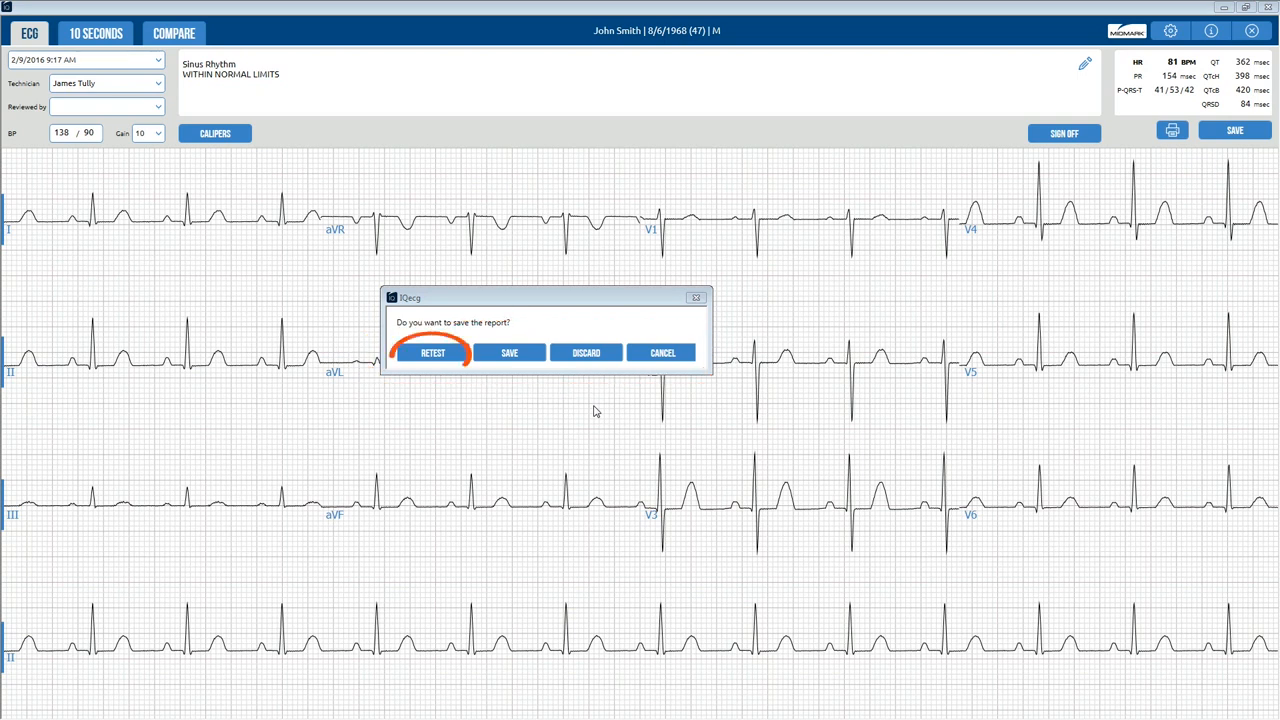